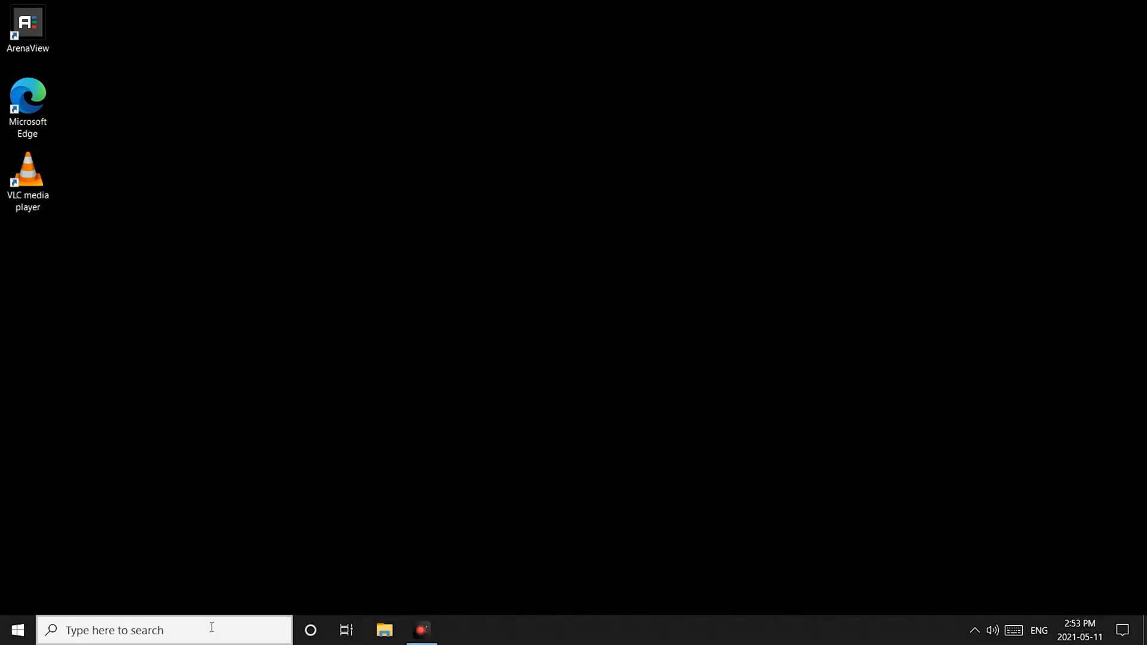
Search 'net' and bring up the Properties dialog for the Ethernet 3 connection
text(net)
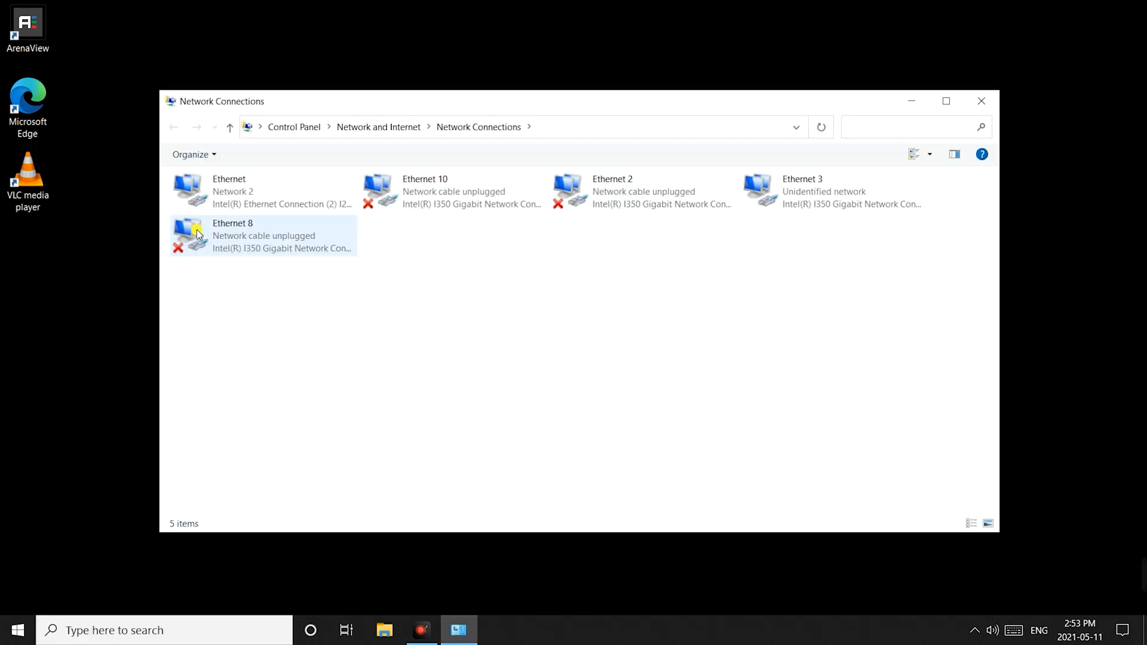
right_click(832, 191)
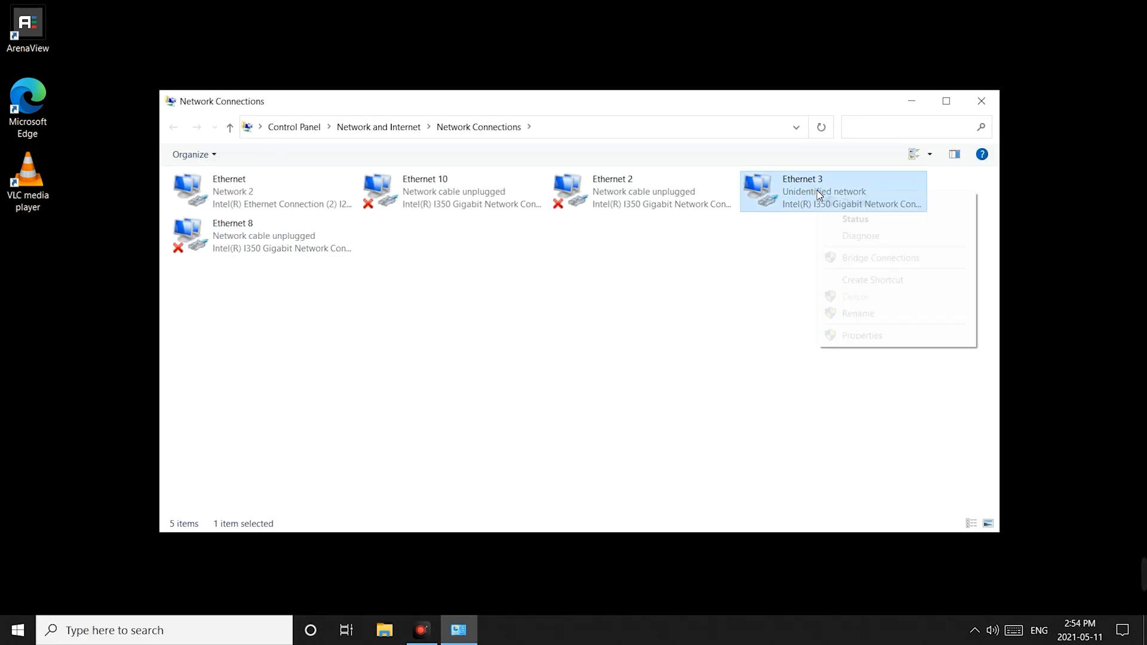
click(862, 335)
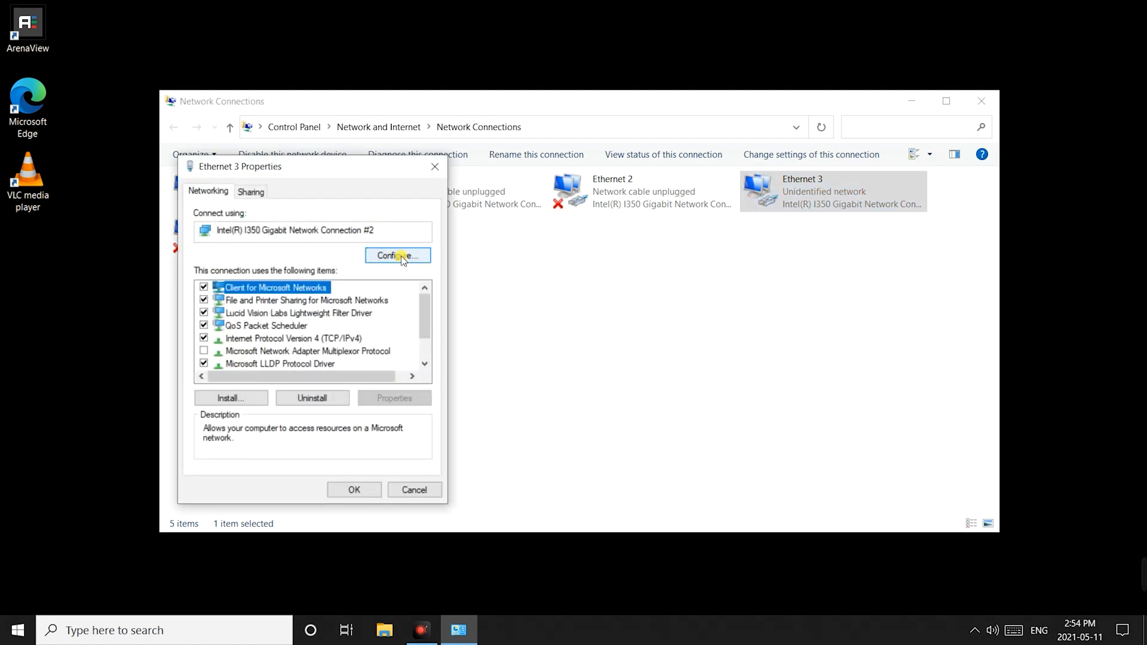
In the adapter's Advanced properties, set Jumbo Packet to 9014 Bytes
click(397, 256)
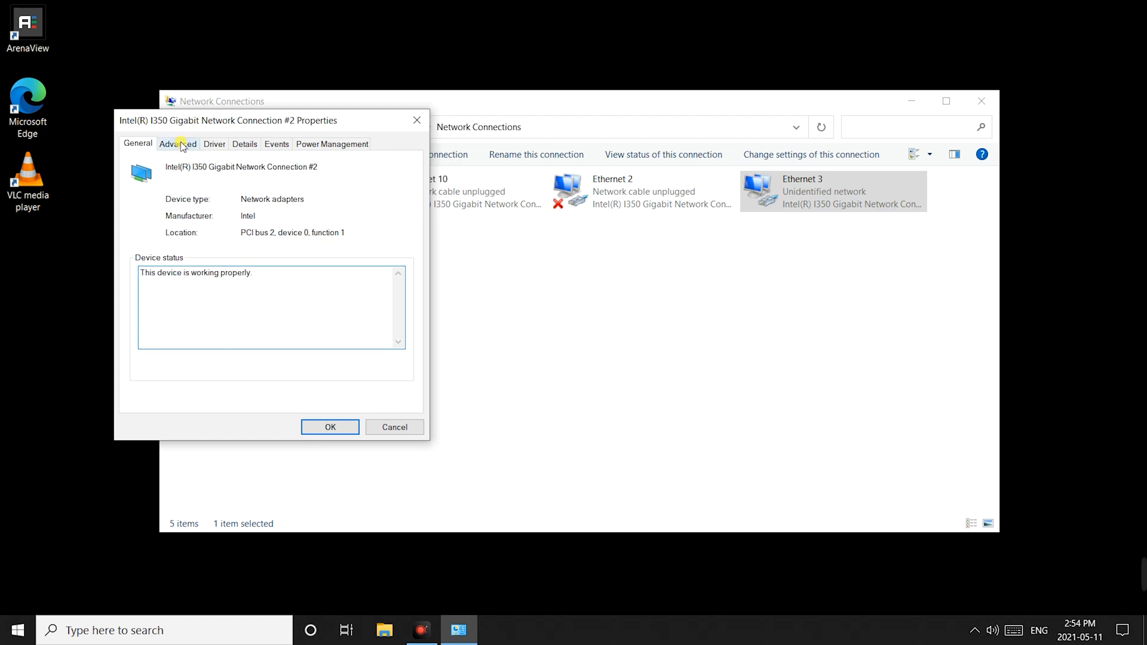
click(177, 144)
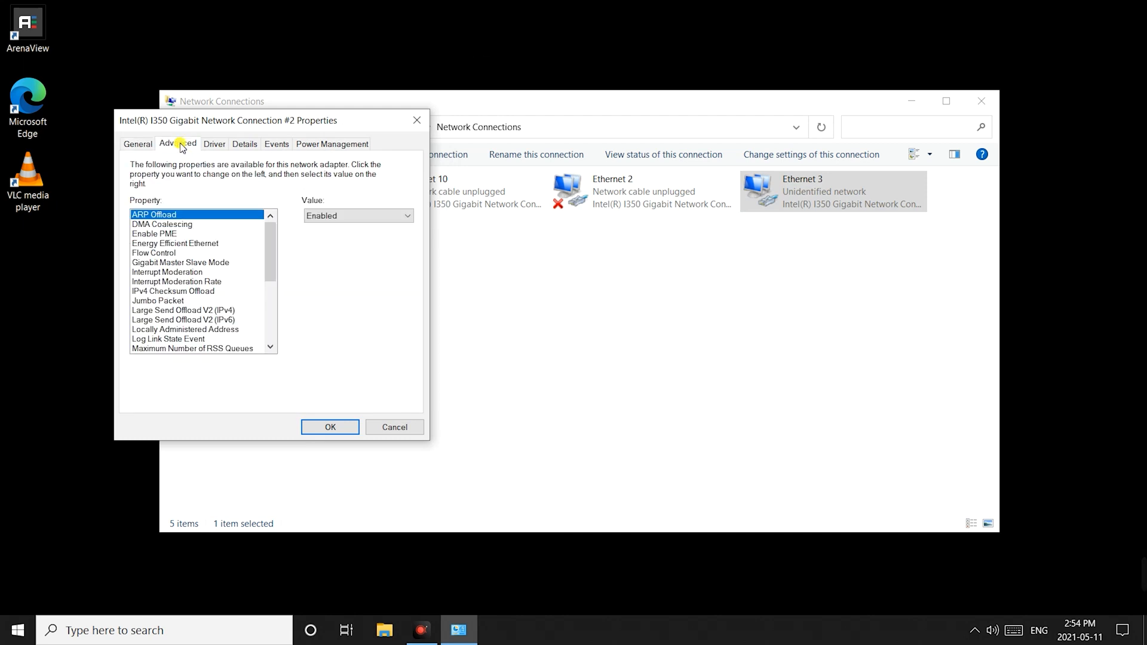
click(158, 300)
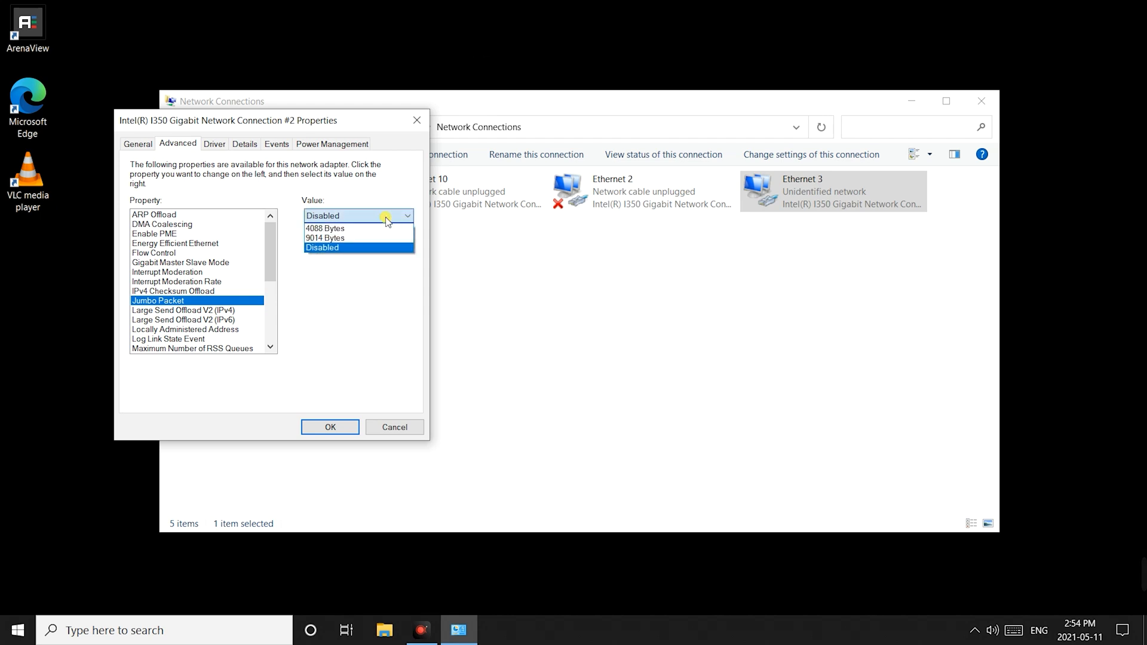
click(325, 238)
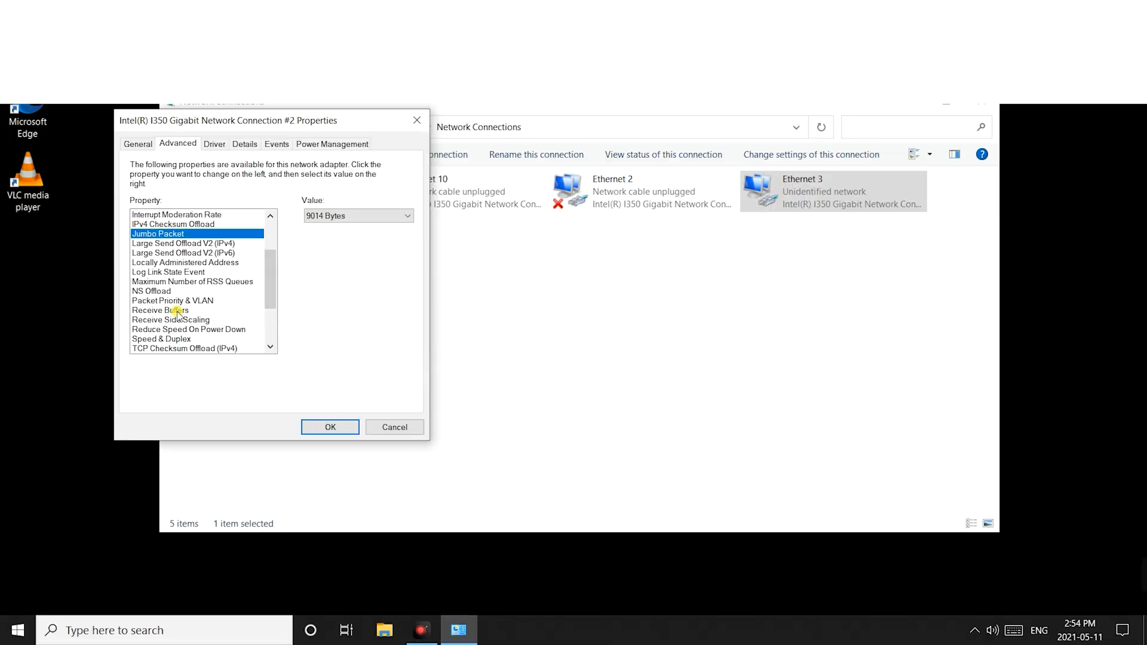
Set Receive Buffers to 2048 and Interrupt Moderation to Enabled on the adapter
click(159, 309)
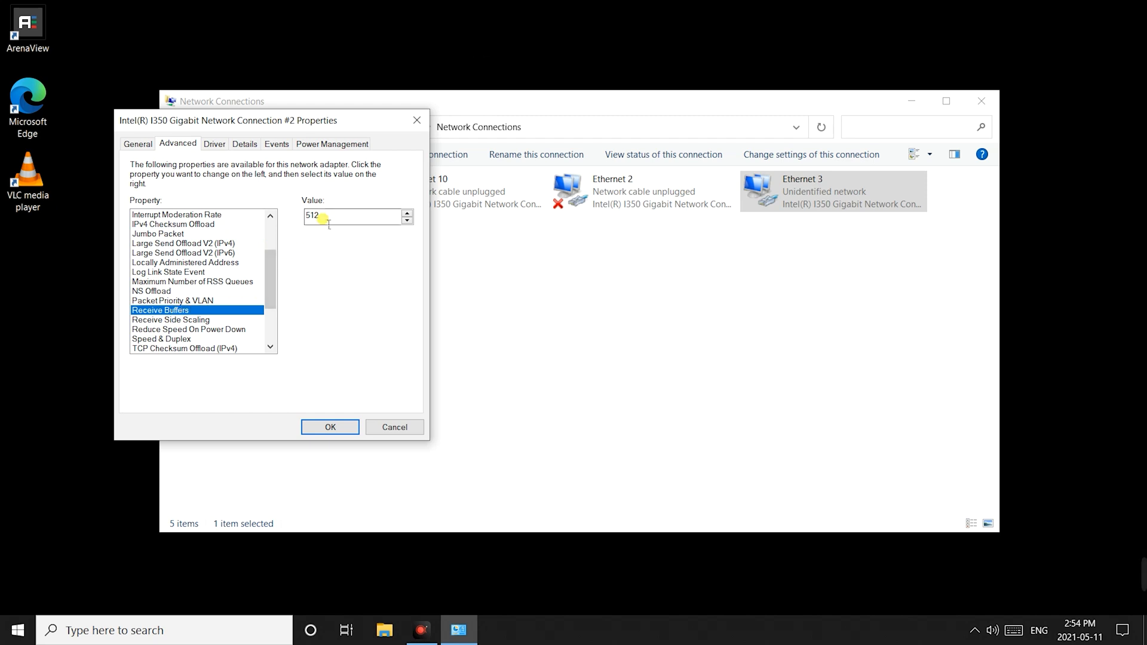
text(2048)
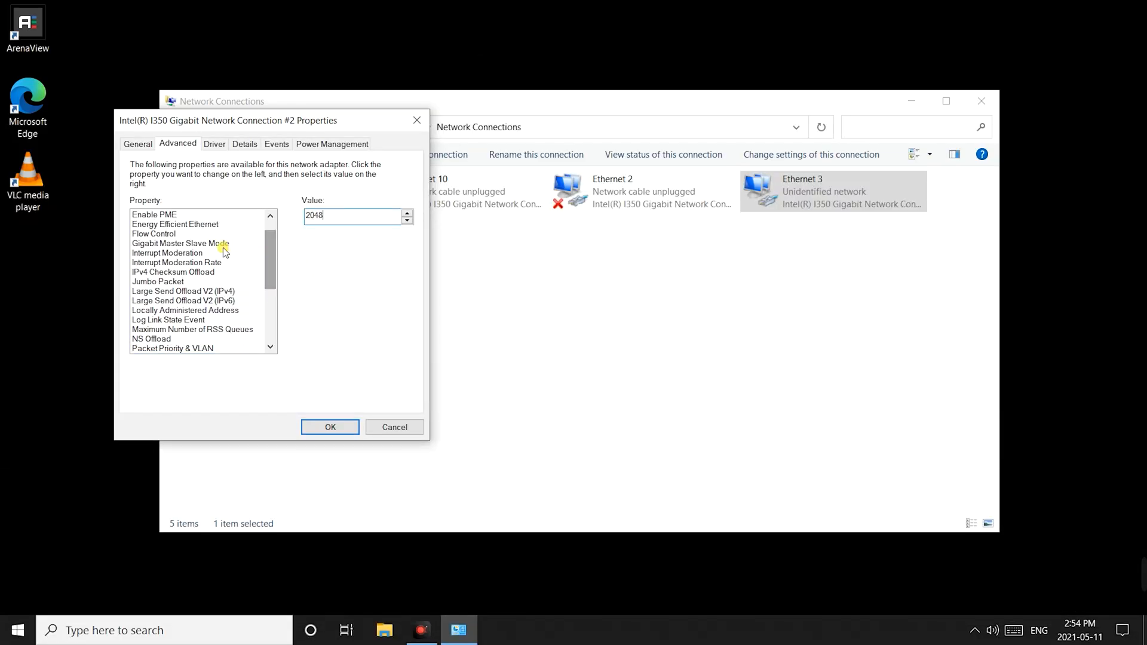
click(168, 252)
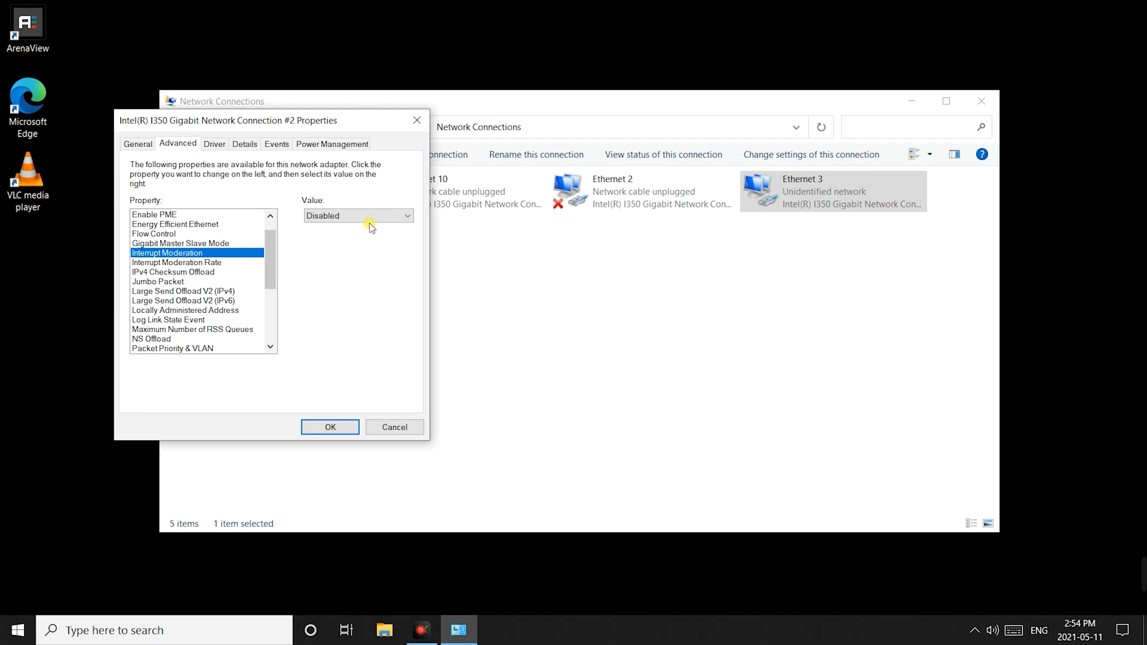
click(357, 215)
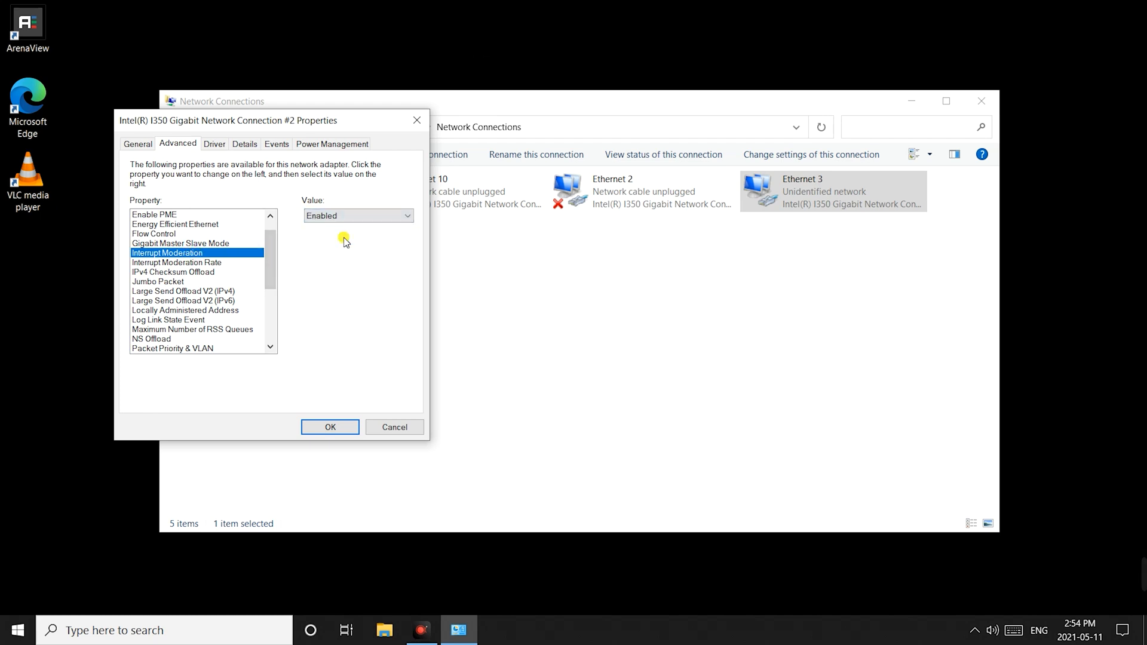
click(177, 262)
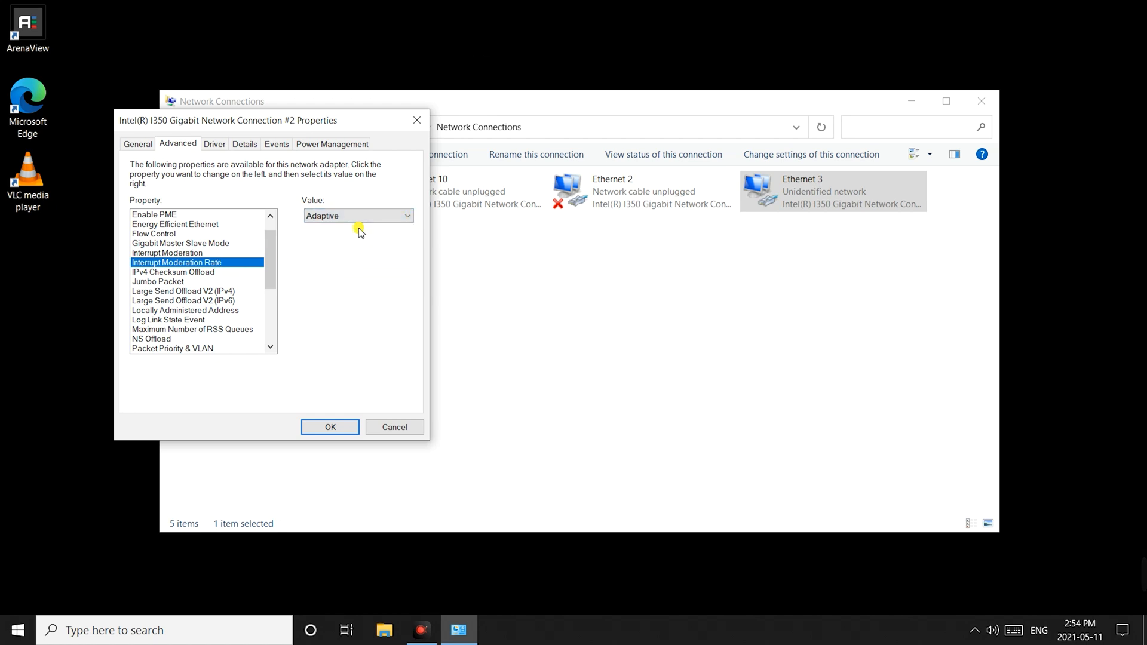
scroll(down, 3)
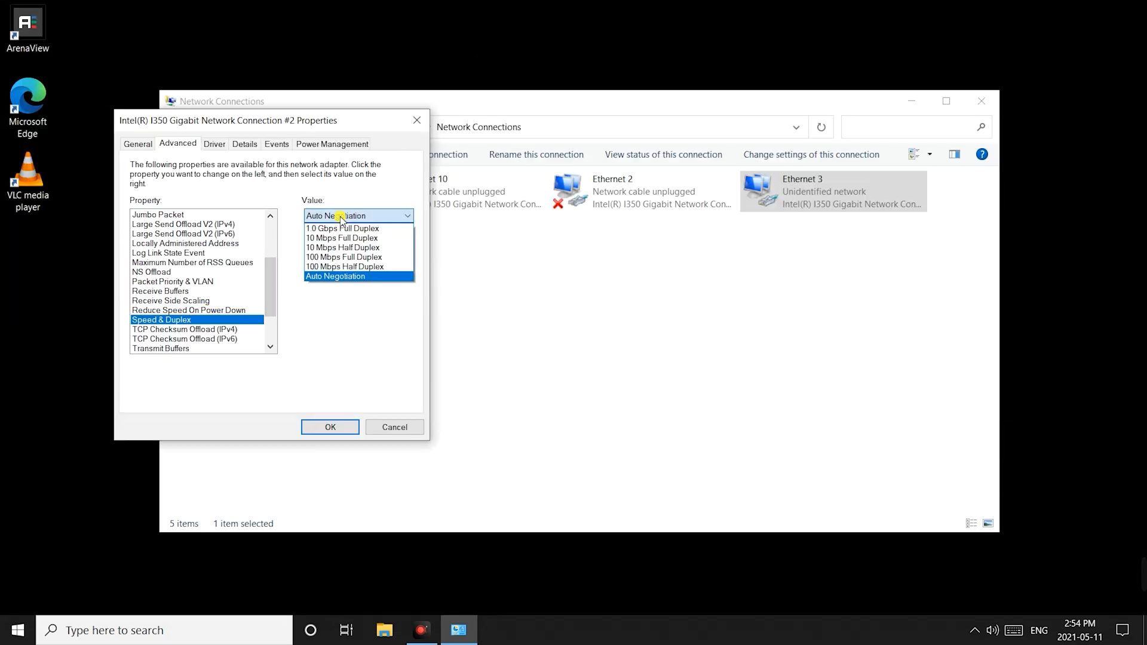
Leave Speed & Duplex on Auto Negotiation and confirm the adapter settings
click(334, 276)
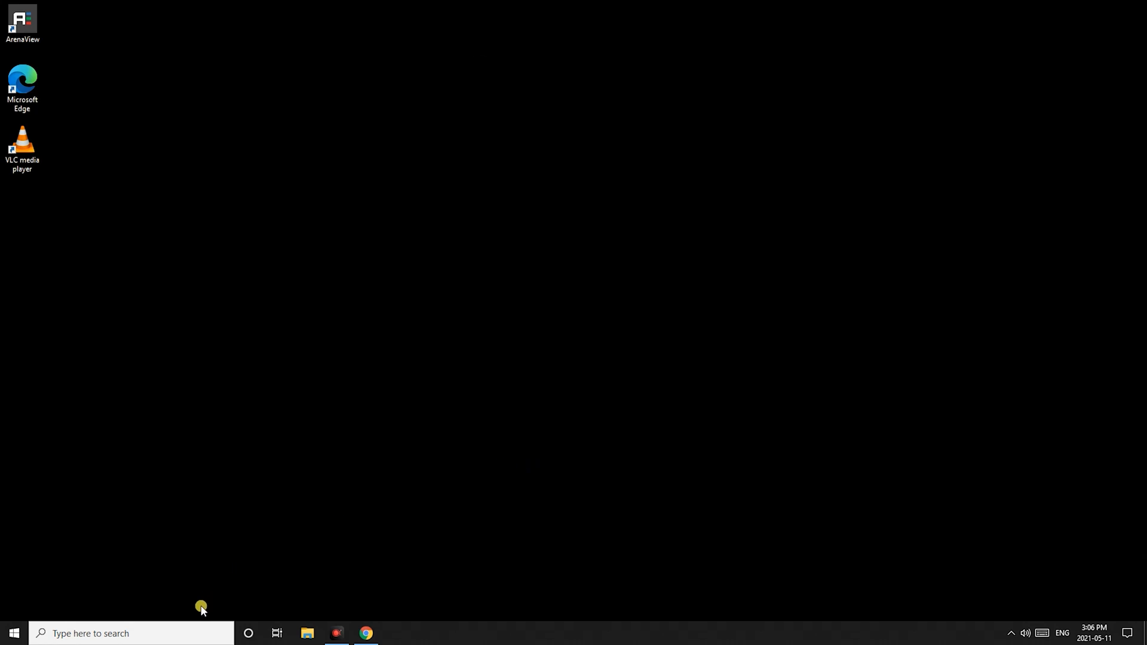
Start ArenaView from the 'arena' search / desktop shortcut
text(arena)
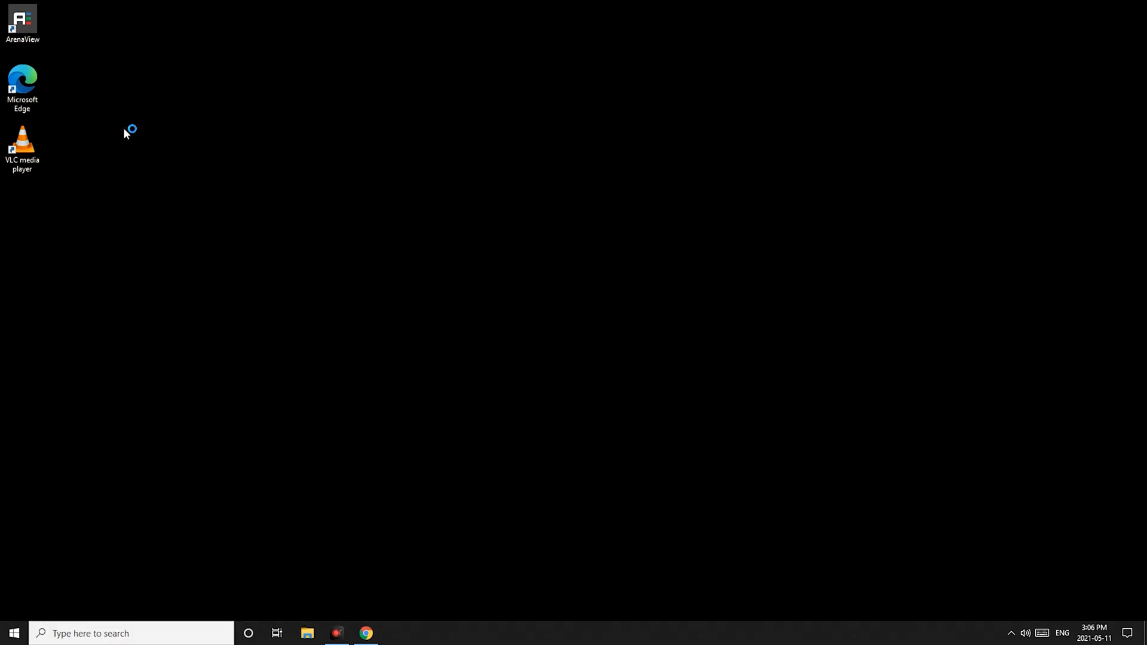
double_click(21, 23)
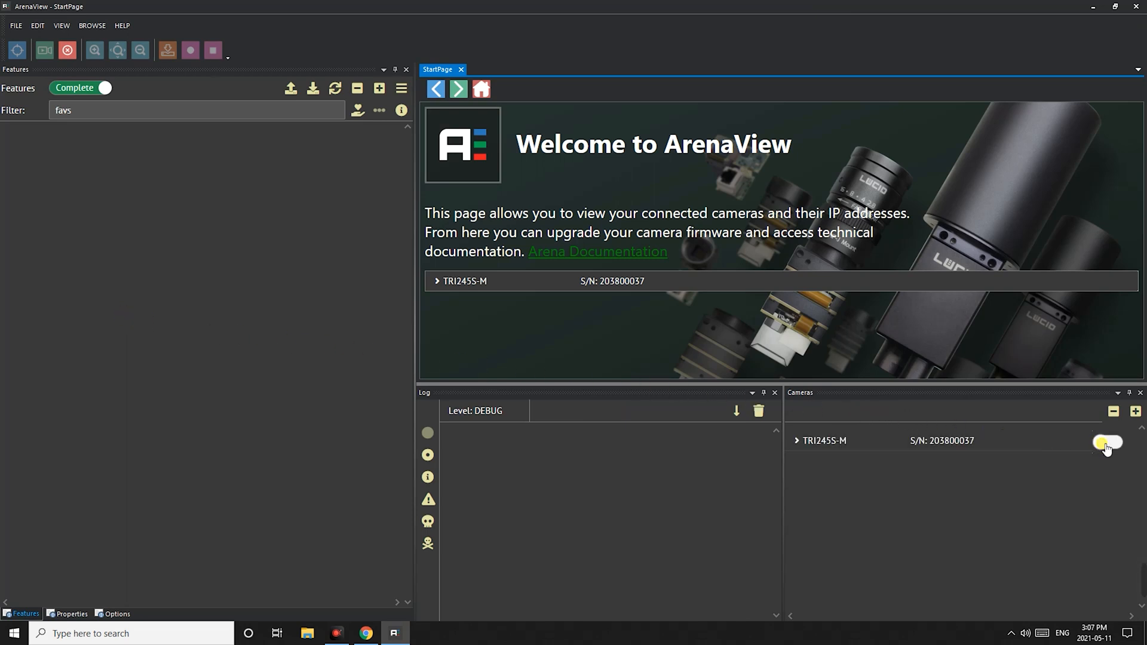
Connect the TRI245S-M camera and filter its features by 'link' to show Device Link Speed
click(1106, 441)
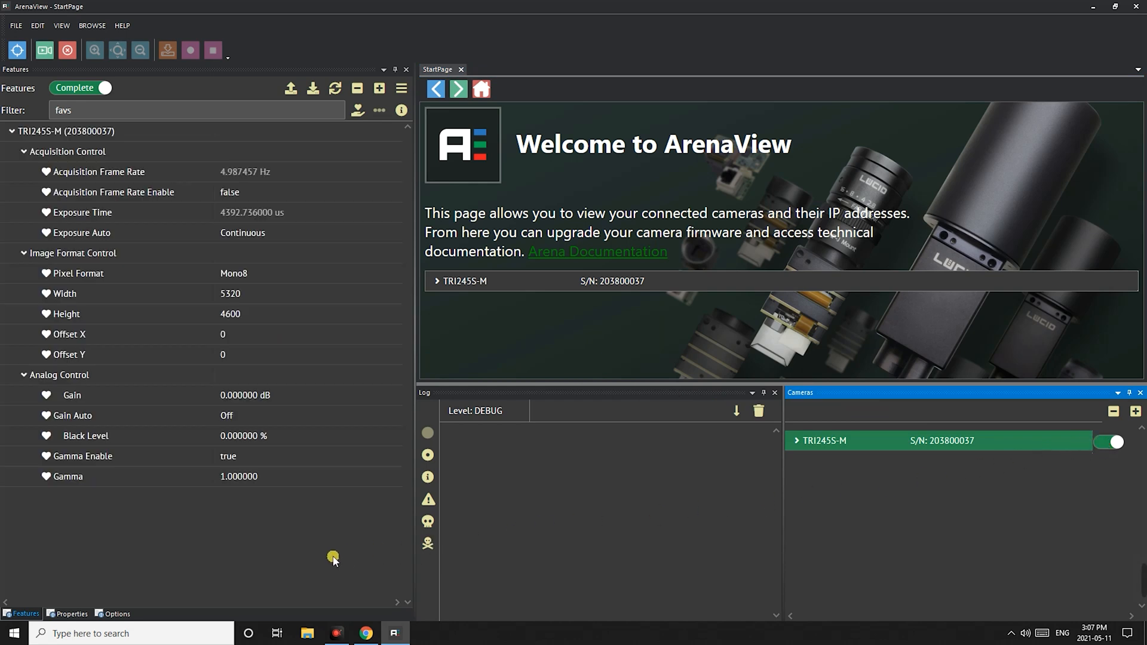
click(71, 615)
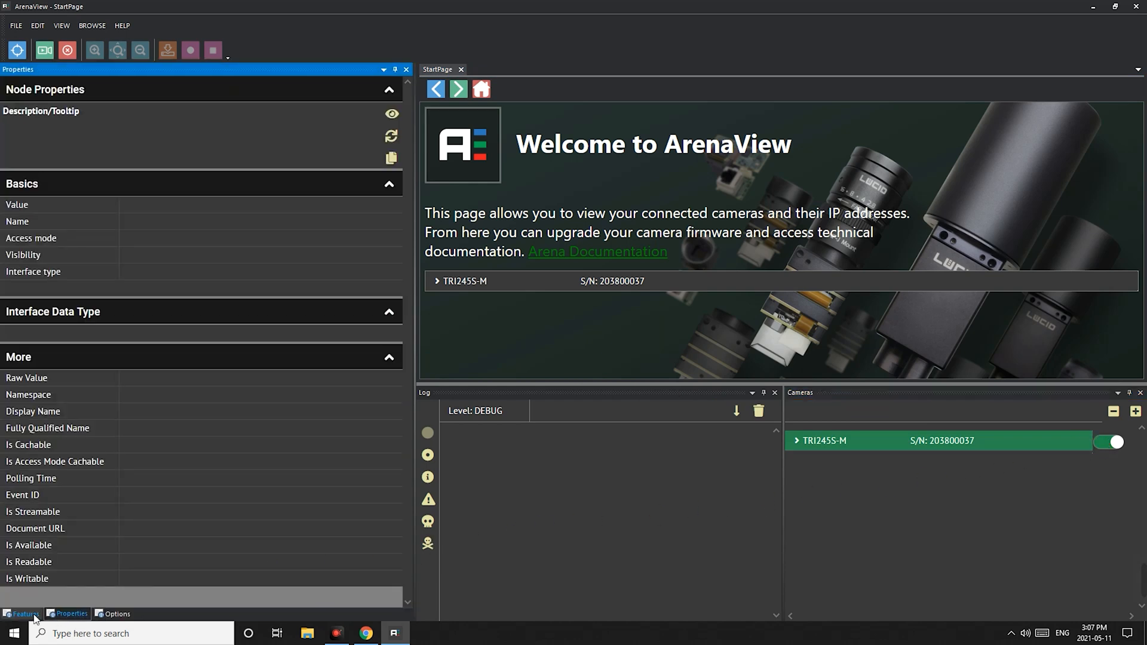
click(25, 614)
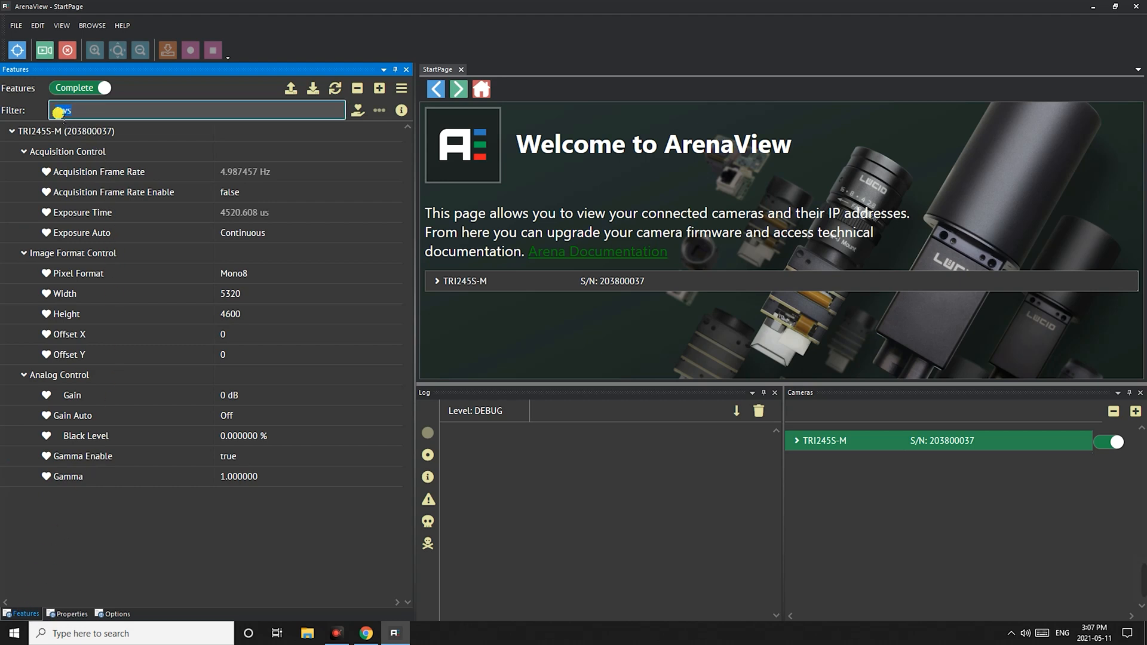
text(link)
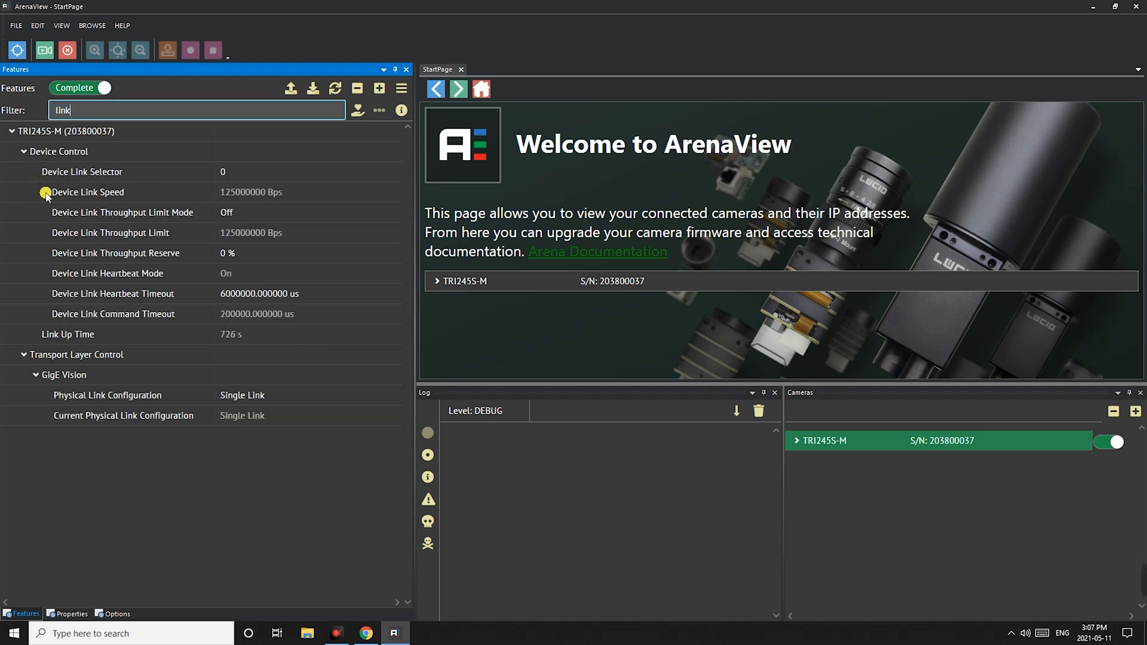
mouse_move(295, 194)
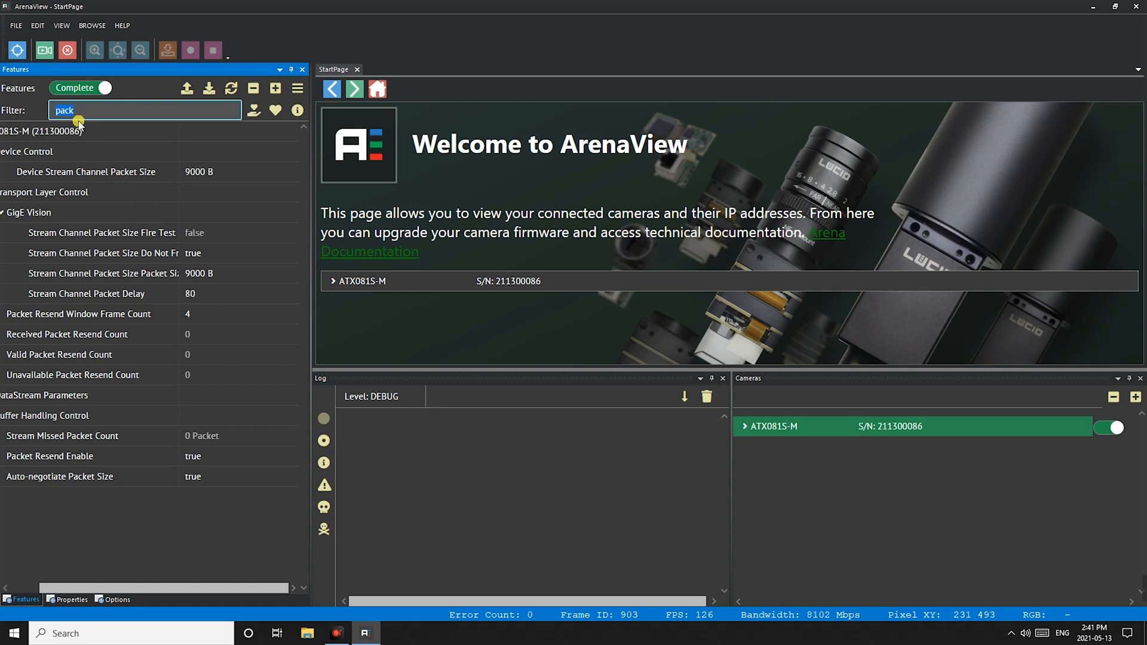
Filter by 'ADC' and change ADC Bit Depth from 12 Bit to 8 Bit
text(ADC)
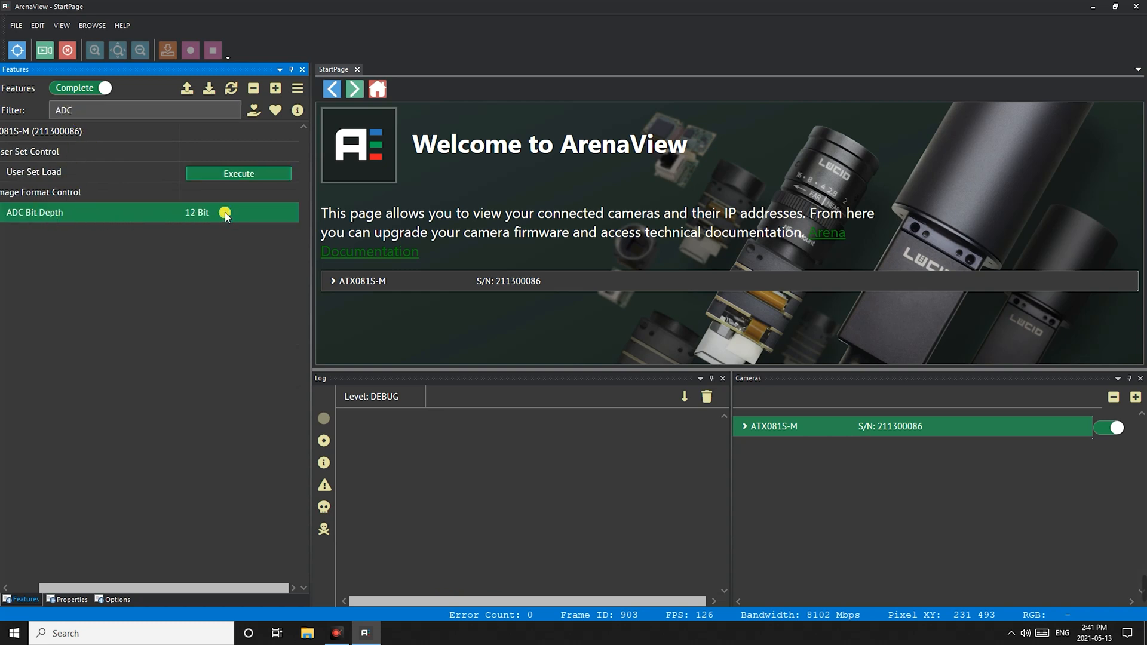
click(237, 213)
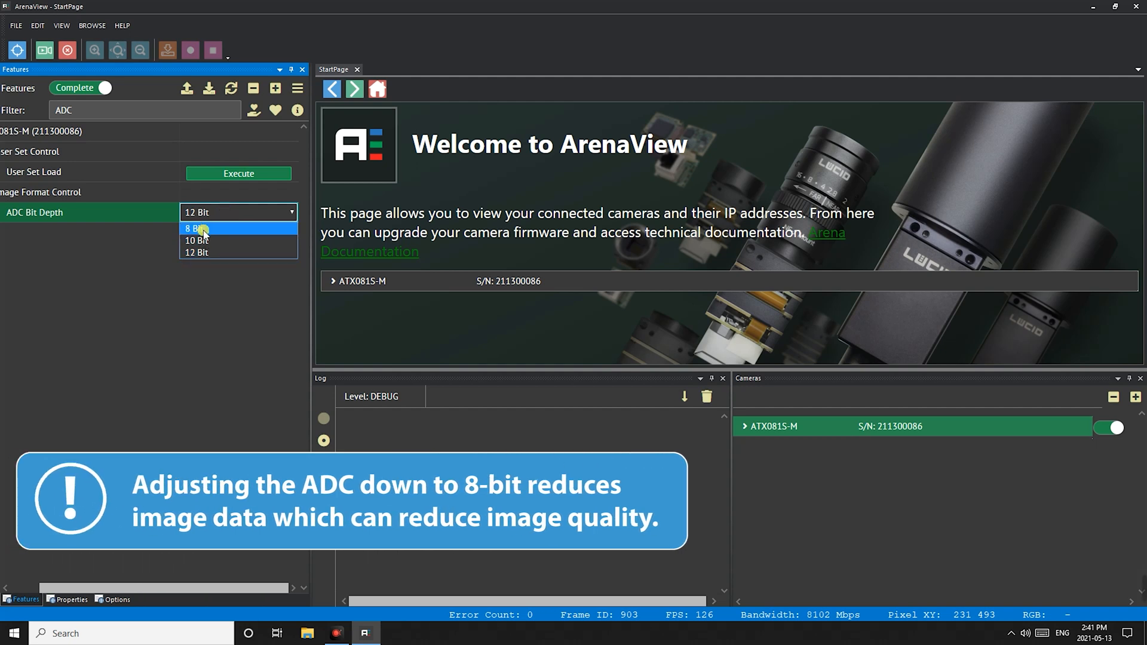
click(194, 230)
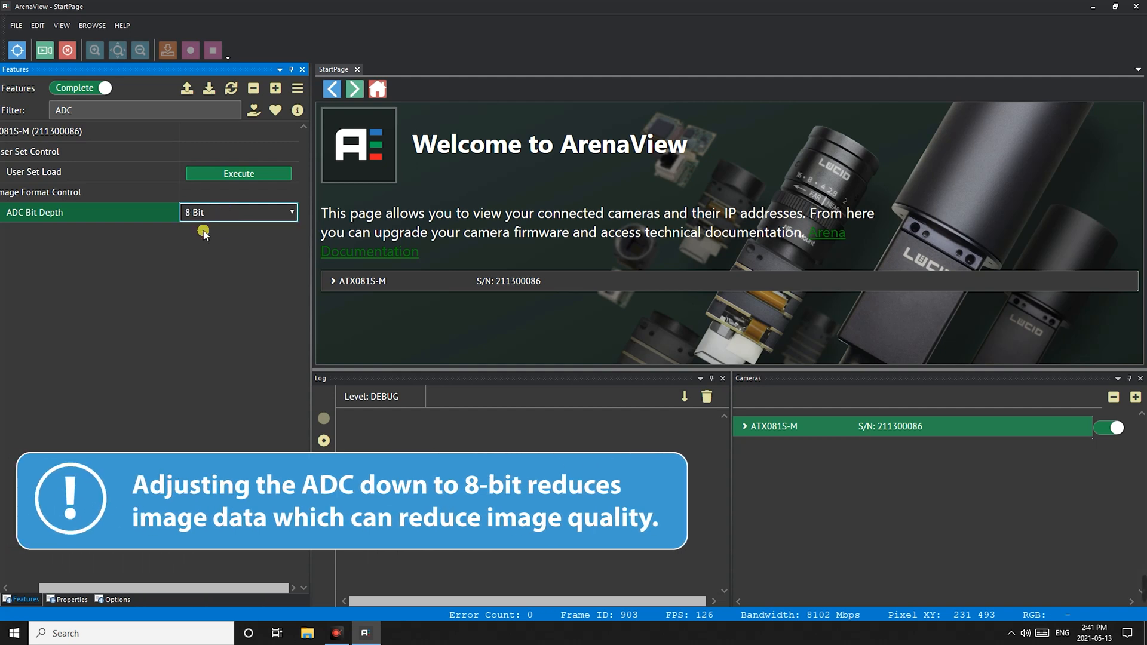
click(192, 212)
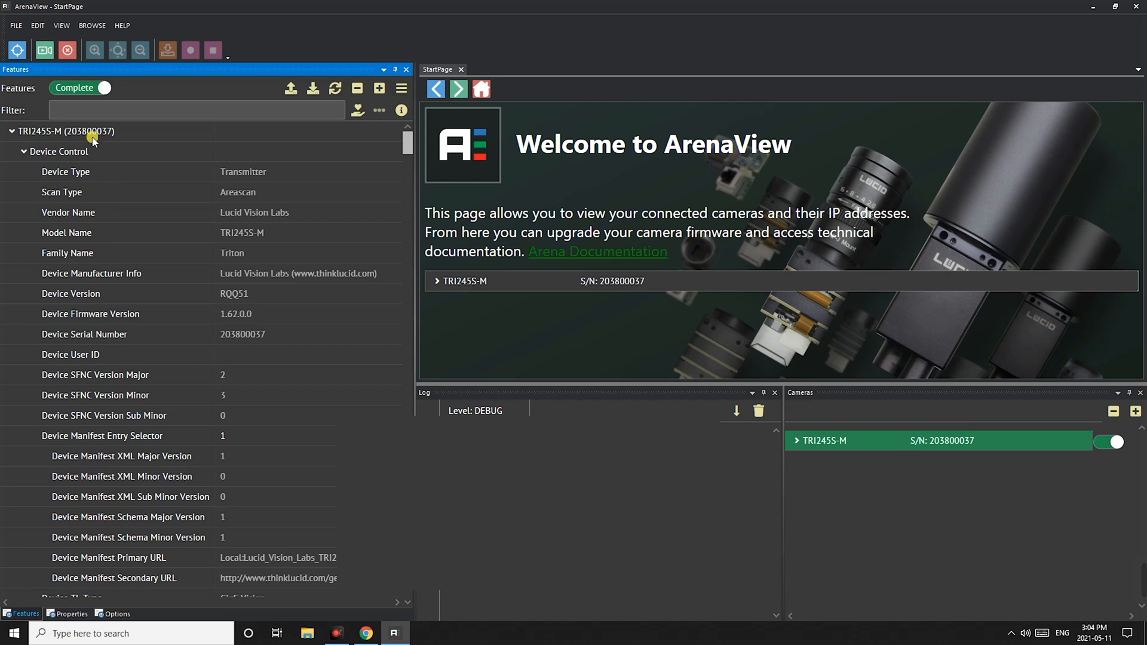
Slide Device Link Throughput Reserve down to 0 %, then filter features by 'delay'
text(reserv)
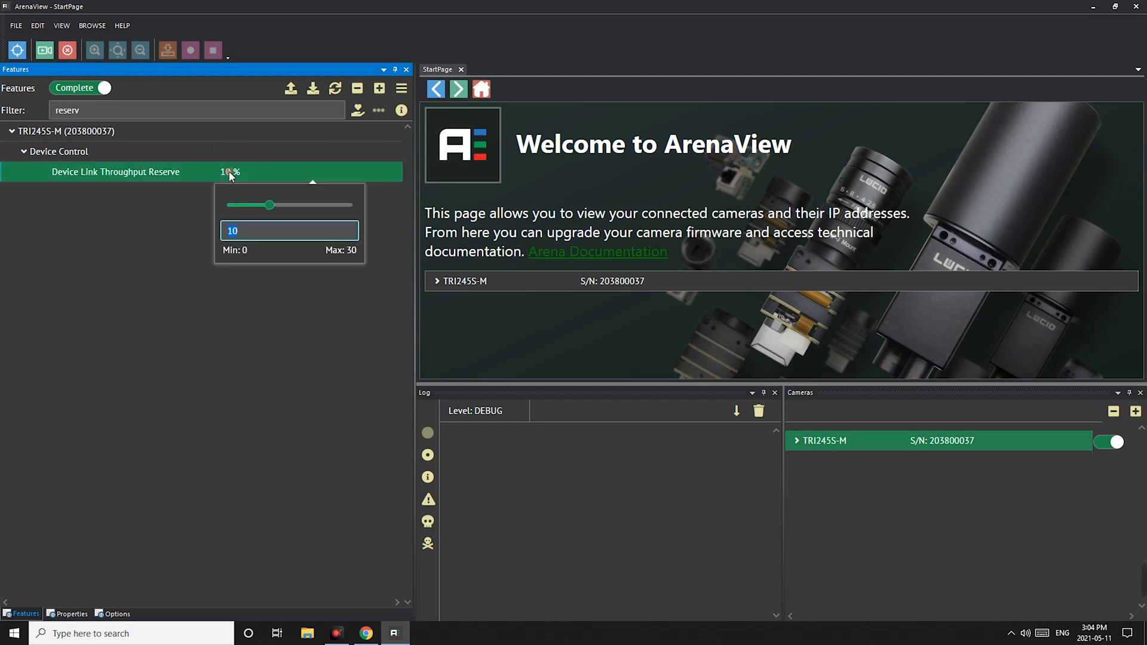
drag(270, 204, 235, 204)
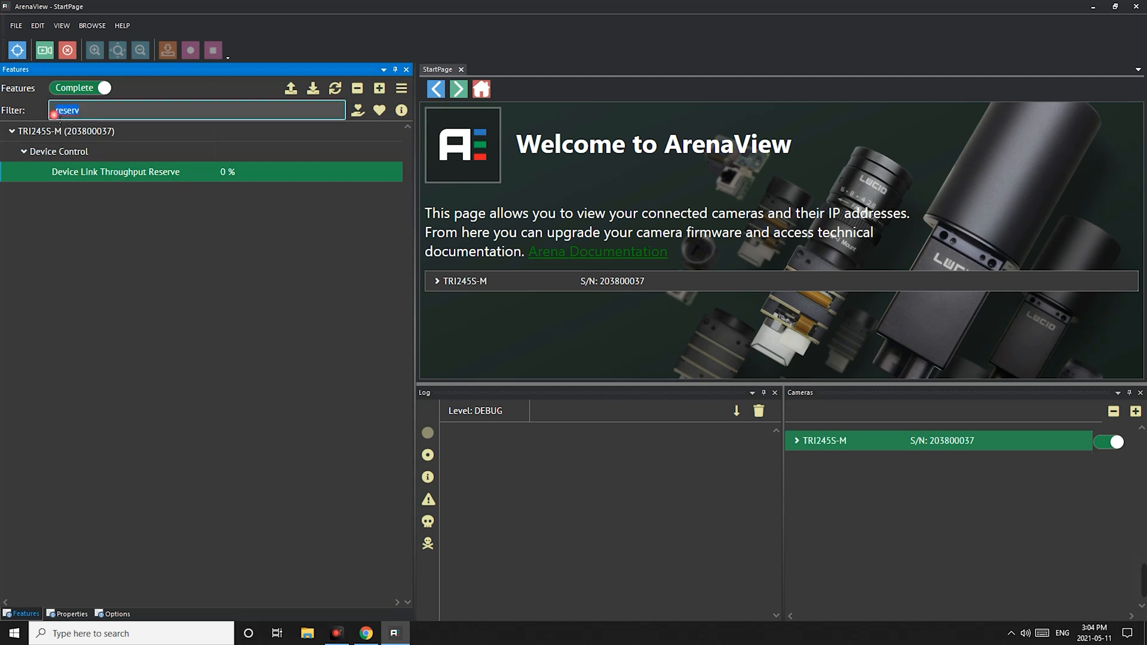
text(delay)
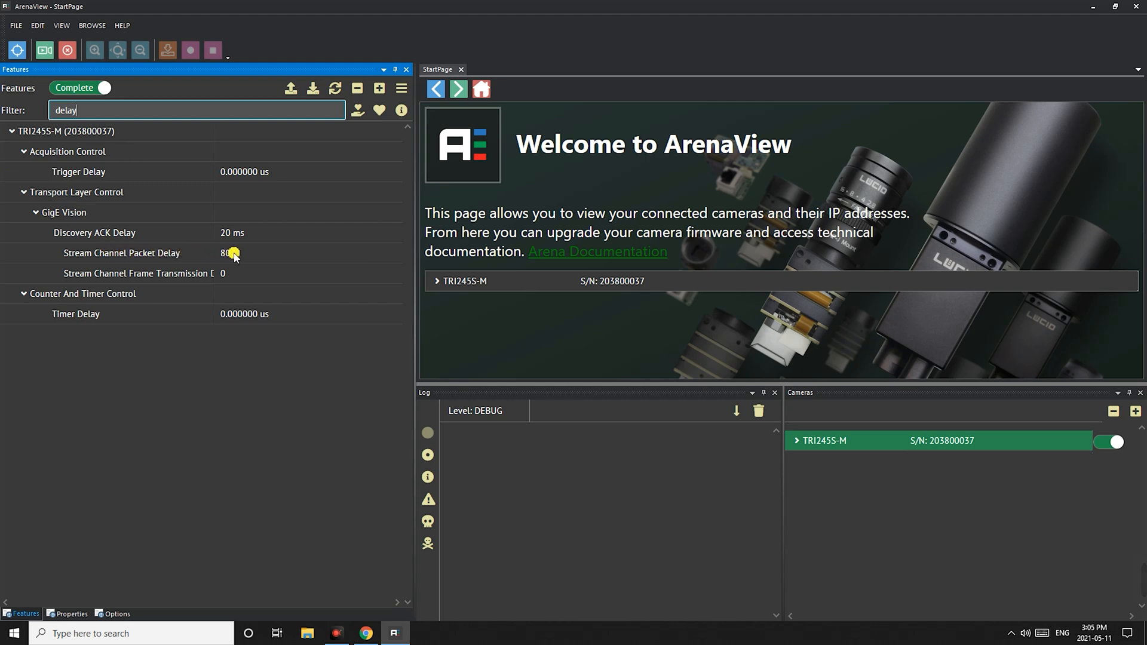
Bring up the slider editor for Stream Channel Packet Delay, currently 80
click(227, 252)
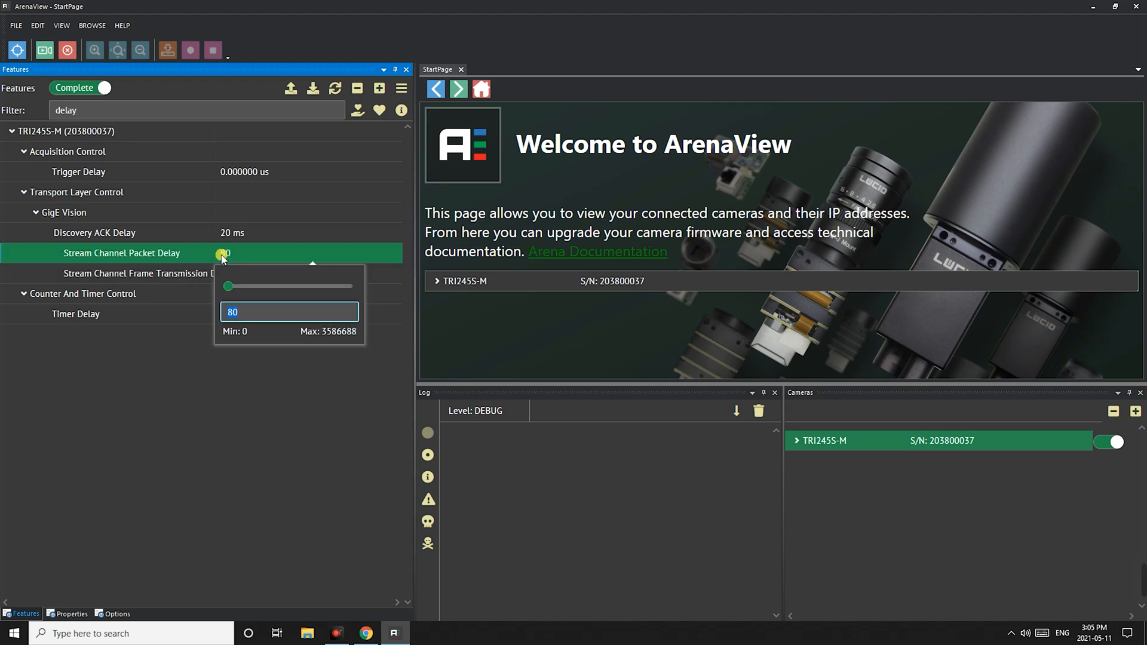